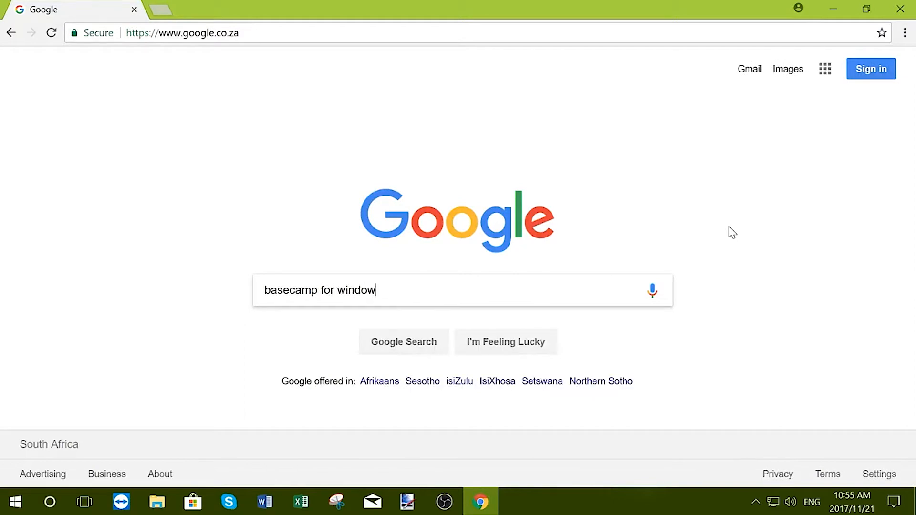
Run the Google search for "basecamp for window".
key(Enter)
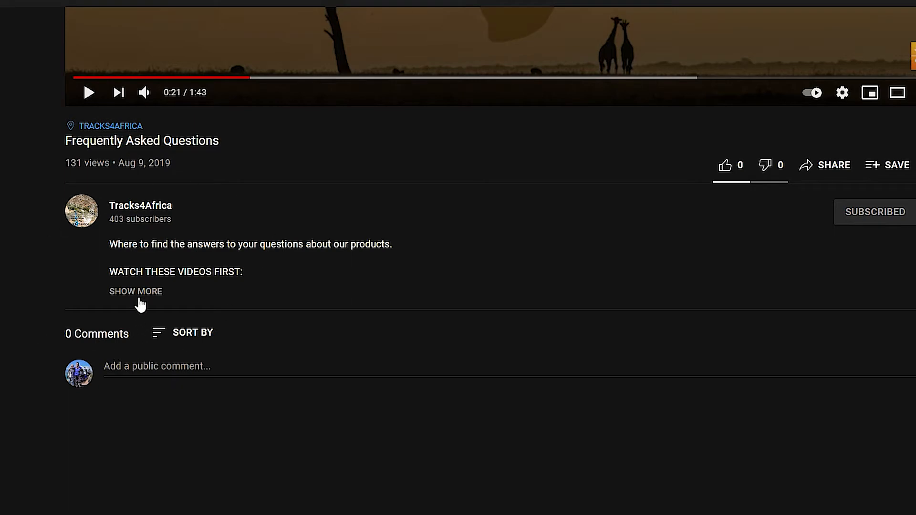
Go to Garmin's BaseCamp 4.6.2 Updates & Downloads page from the results.
click(135, 292)
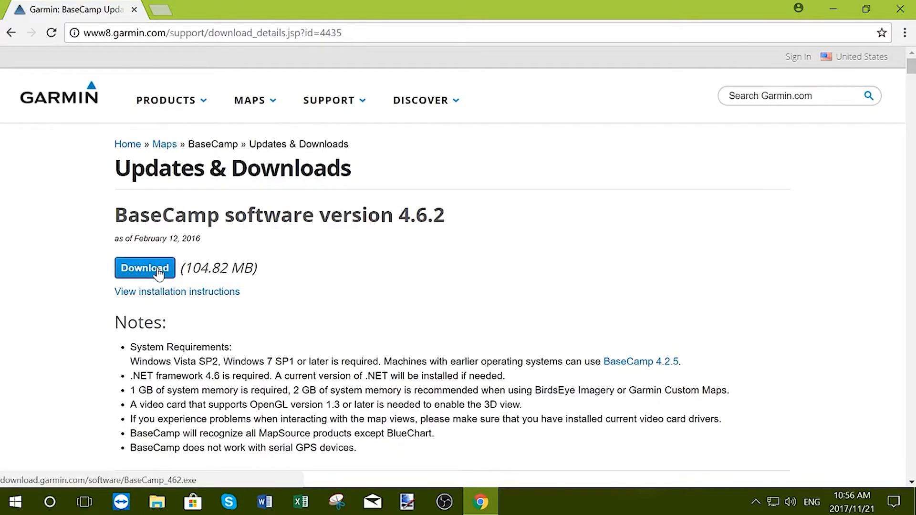
Download the BaseCamp_462.exe installer and run it from the download bar.
click(145, 268)
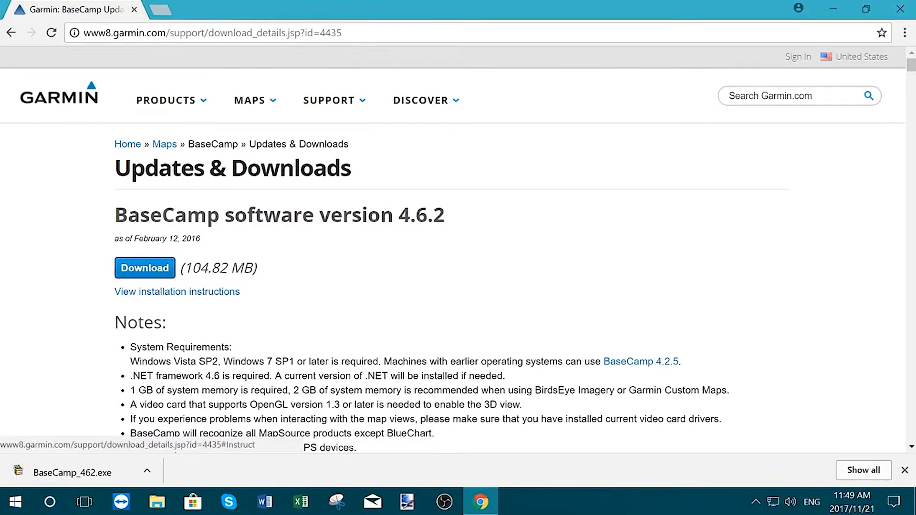
click(71, 472)
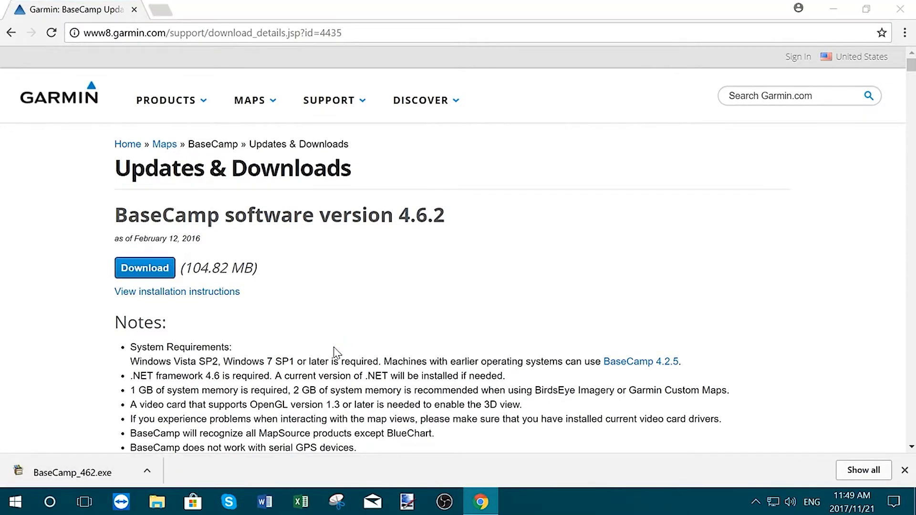
click(62, 473)
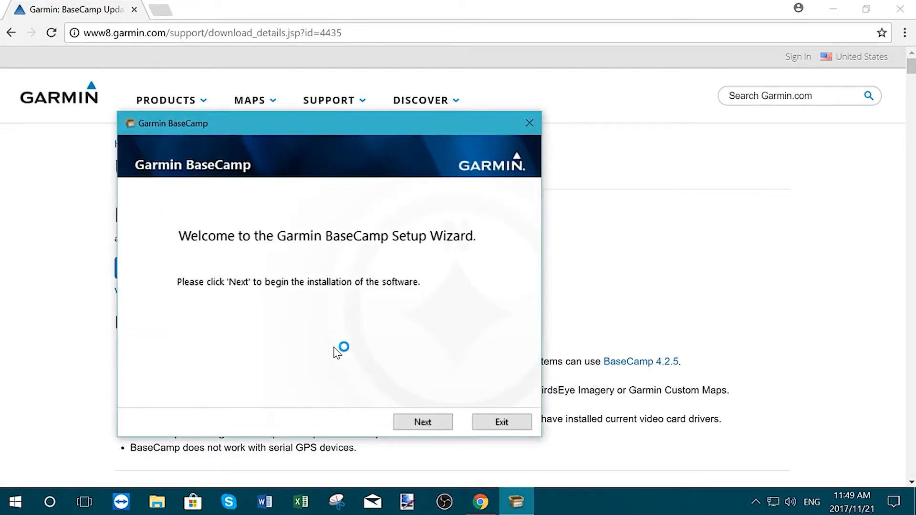
mouse_move(385, 378)
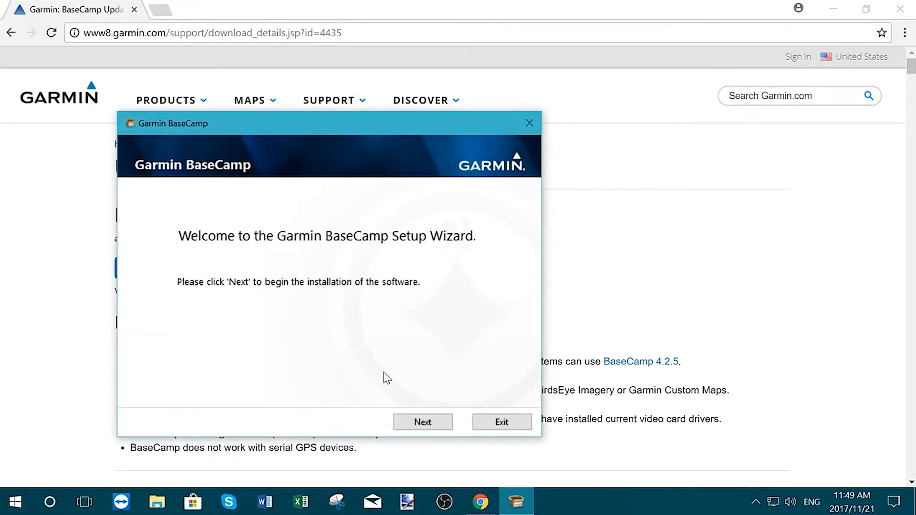
Accept the license terms, complete the Garmin BaseCamp installation and exit the wizard.
click(423, 421)
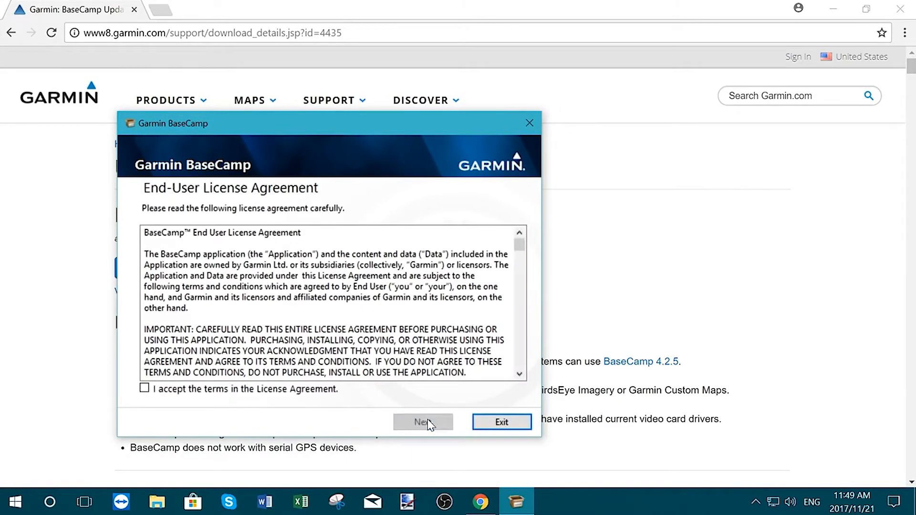
click(144, 388)
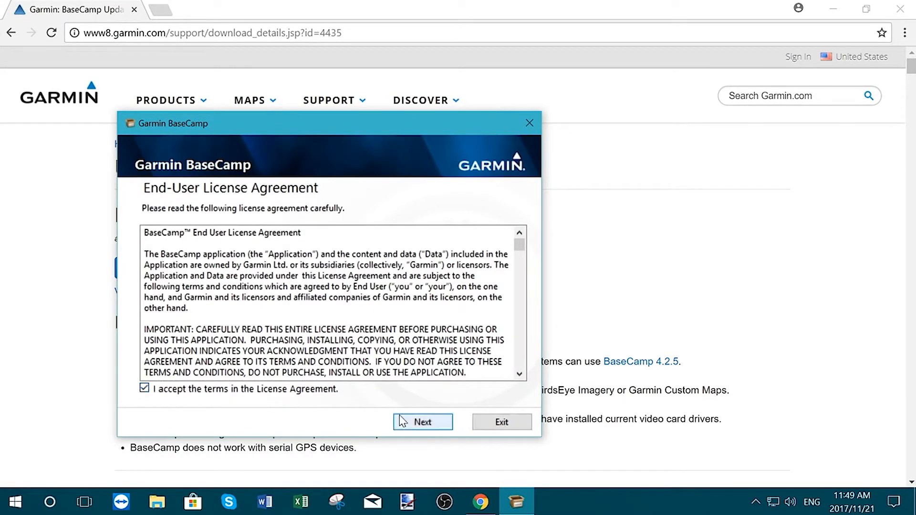
click(423, 422)
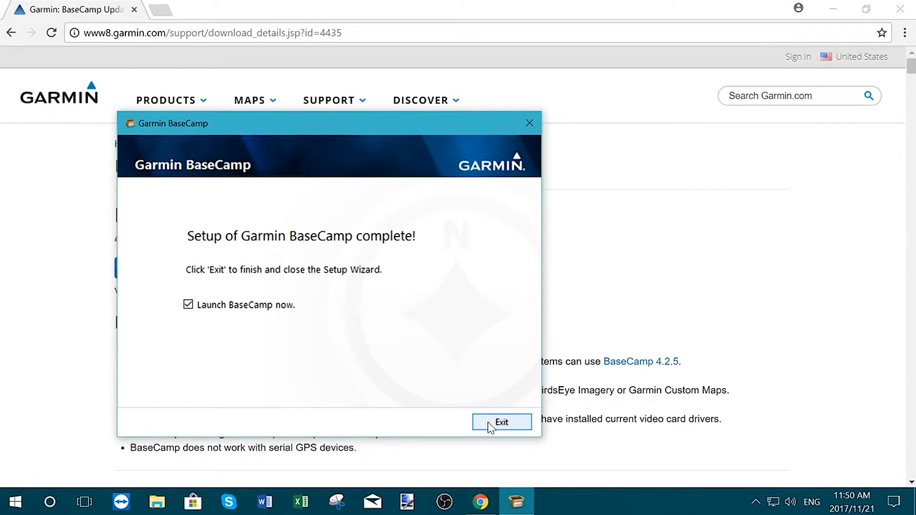
click(502, 422)
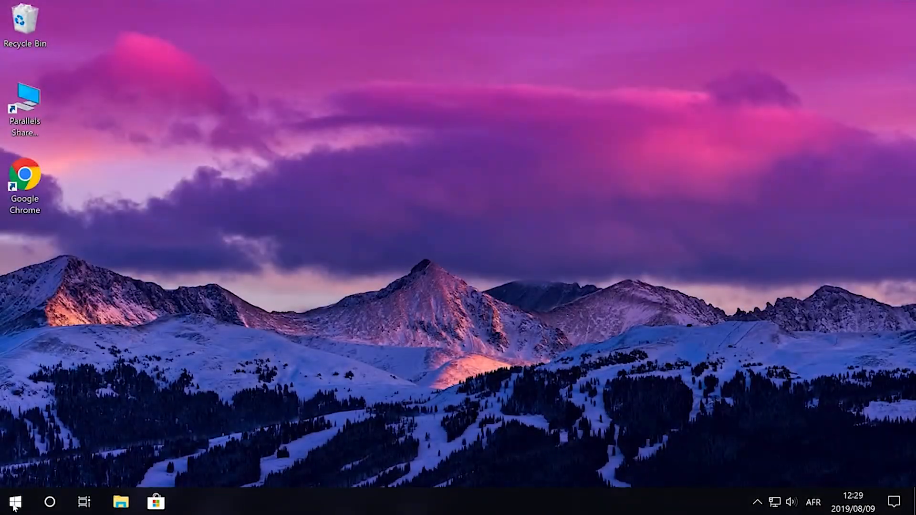
Search the Start menu for "basecamp" and launch the BaseCamp app.
click(17, 500)
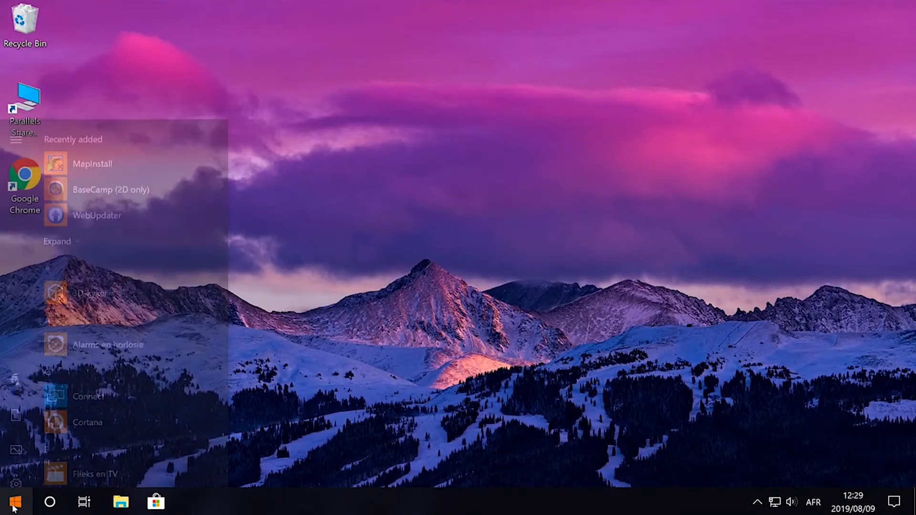
text(basecamp)
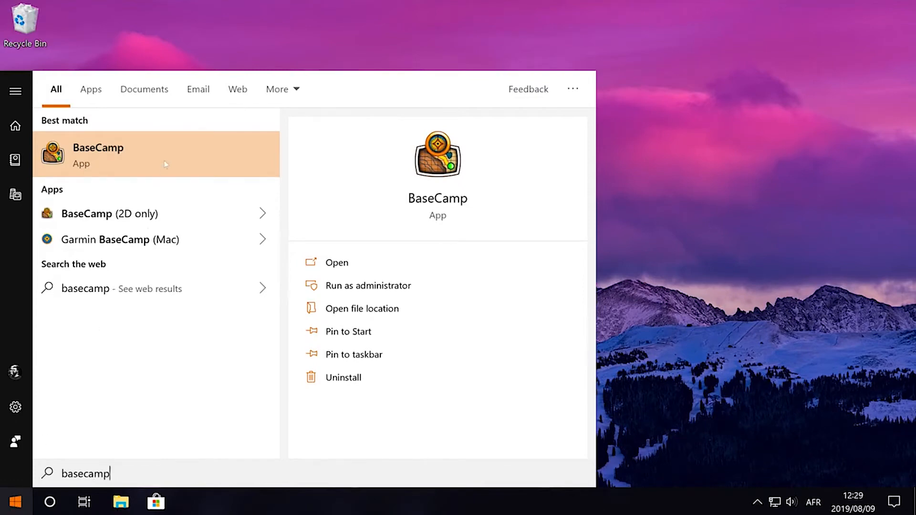
click(98, 155)
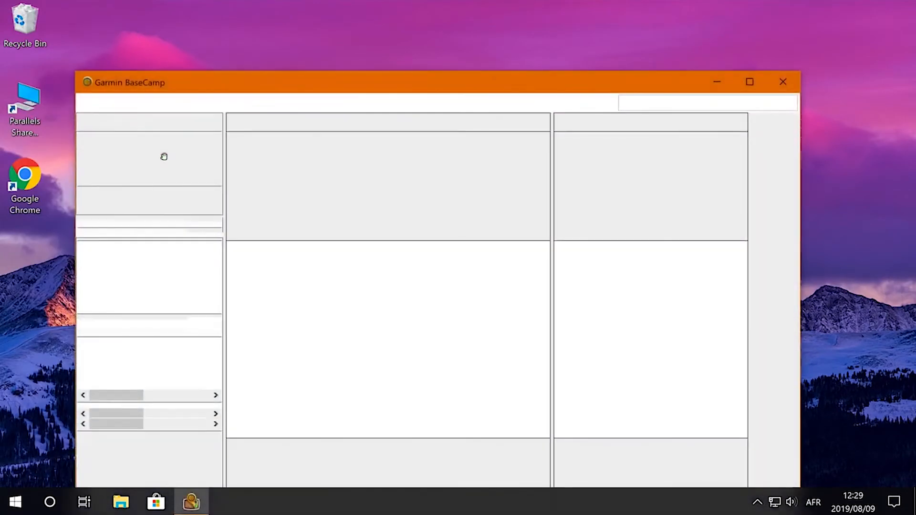